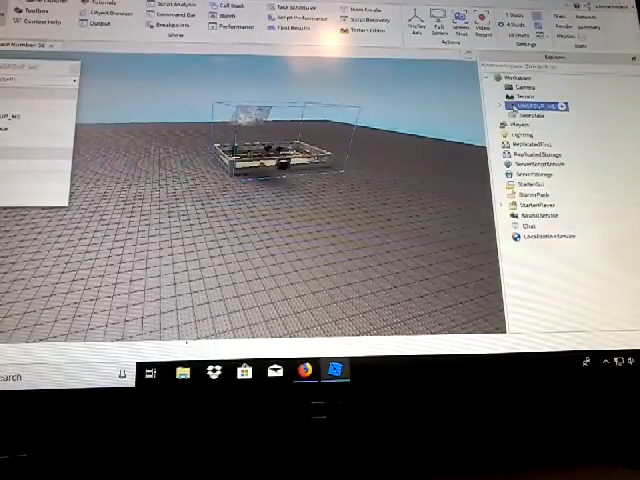
Step: Ungroup the tycoon kit model via its Explorer context menu
{"action": "right_click", "coordinate": [544, 104]}
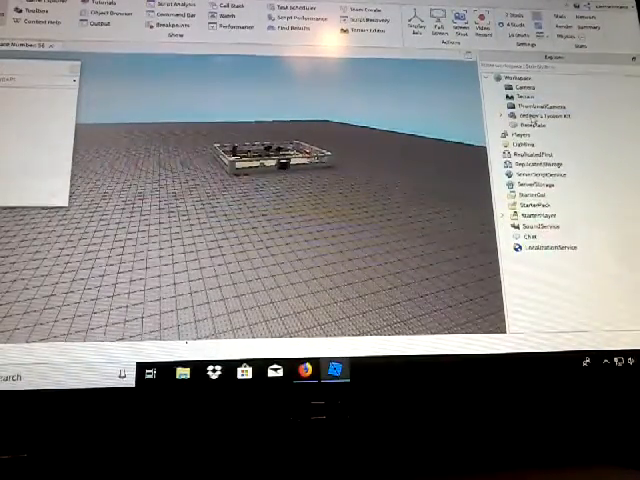
{"action": "left_click", "coordinate": [536, 100]}
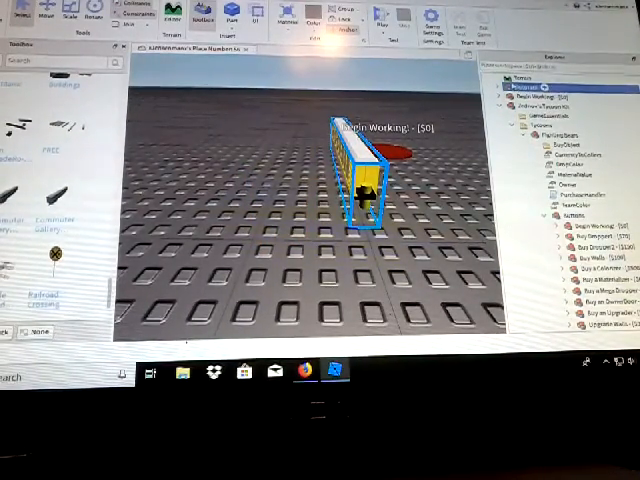
{"action": "mouse_move", "coordinate": [460, 164]}
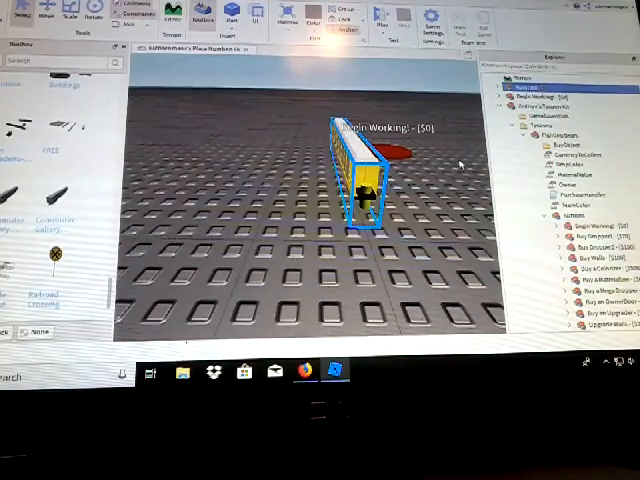